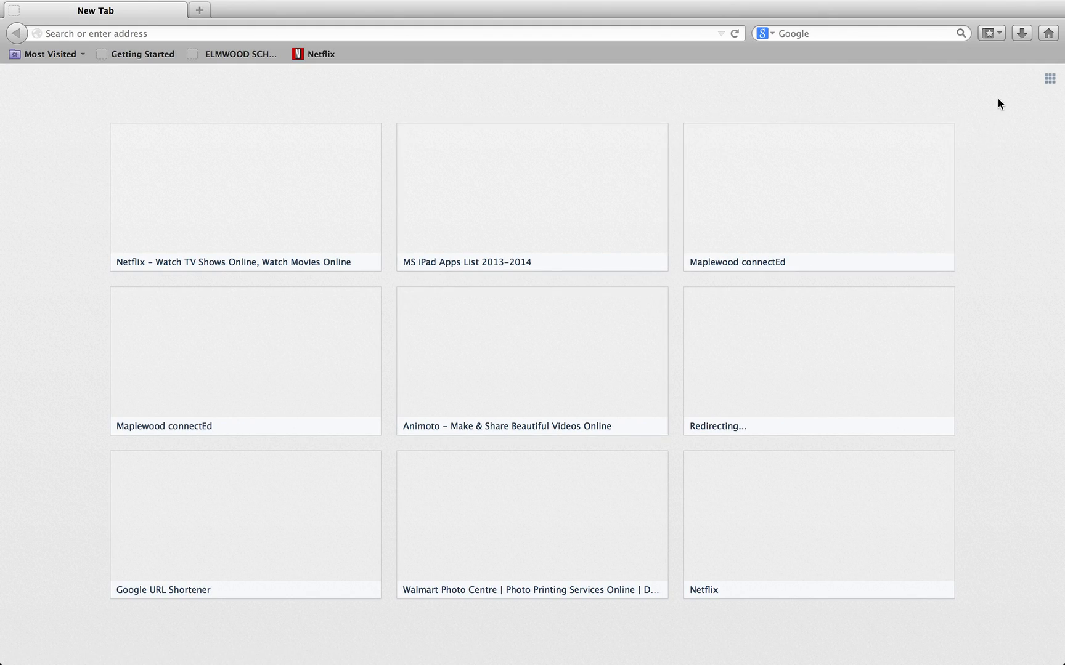
pyautogui.moveTo(457, 95)
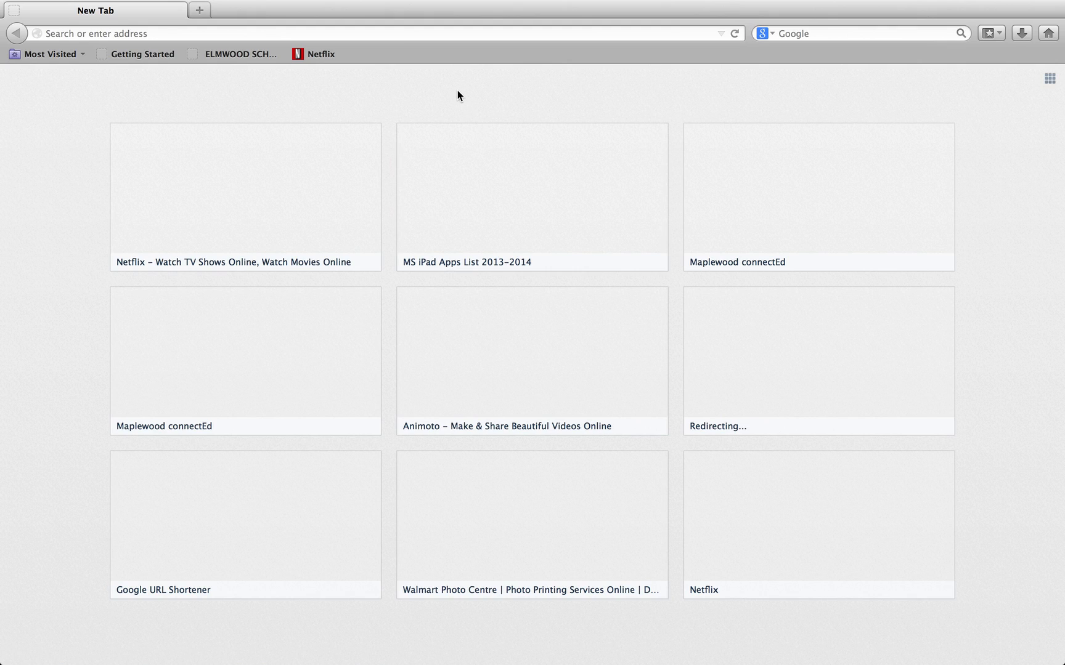
pyautogui.moveTo(429, 75)
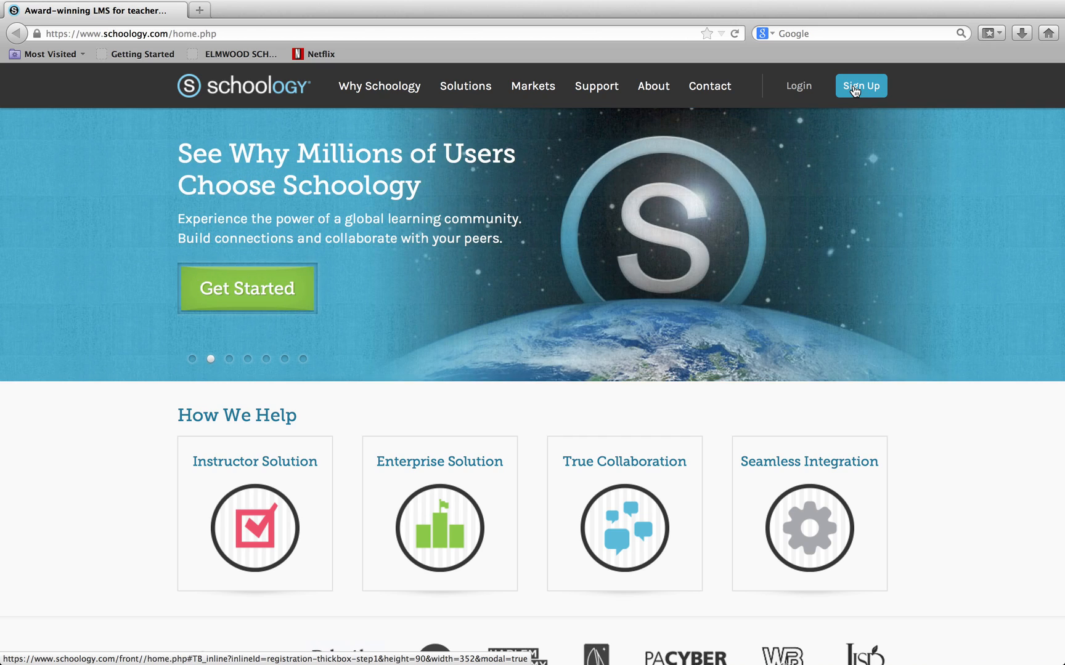
pyautogui.moveTo(863, 89)
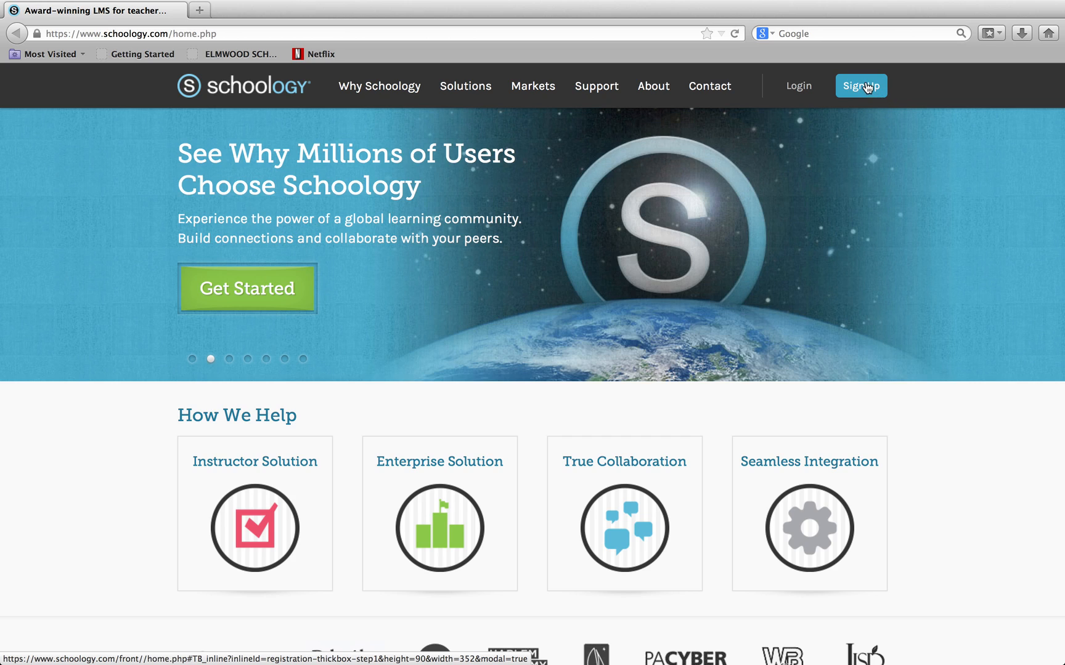
# Step: Begin a new Schoology sign-up and choose the Parent account type
pyautogui.click(860, 85)
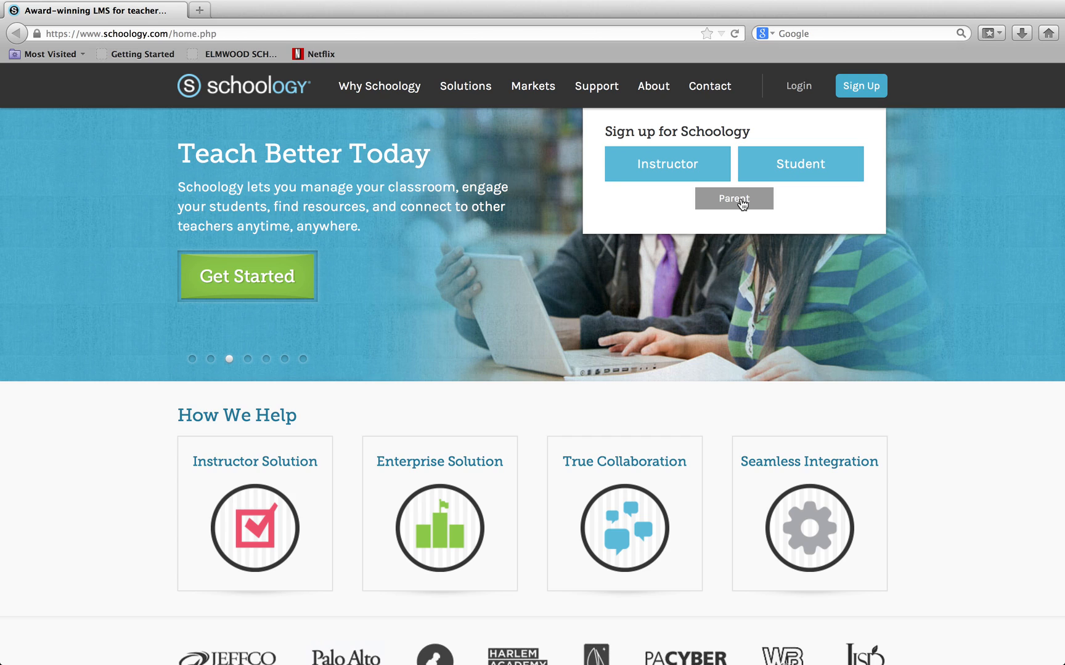
pyautogui.click(733, 199)
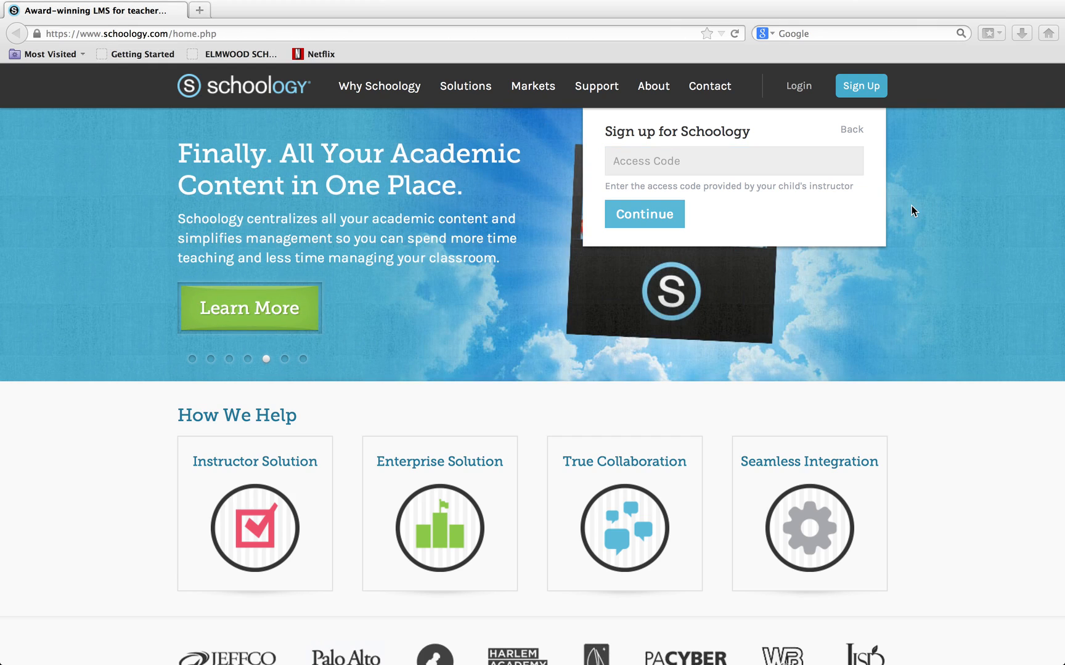
pyautogui.click(733, 161)
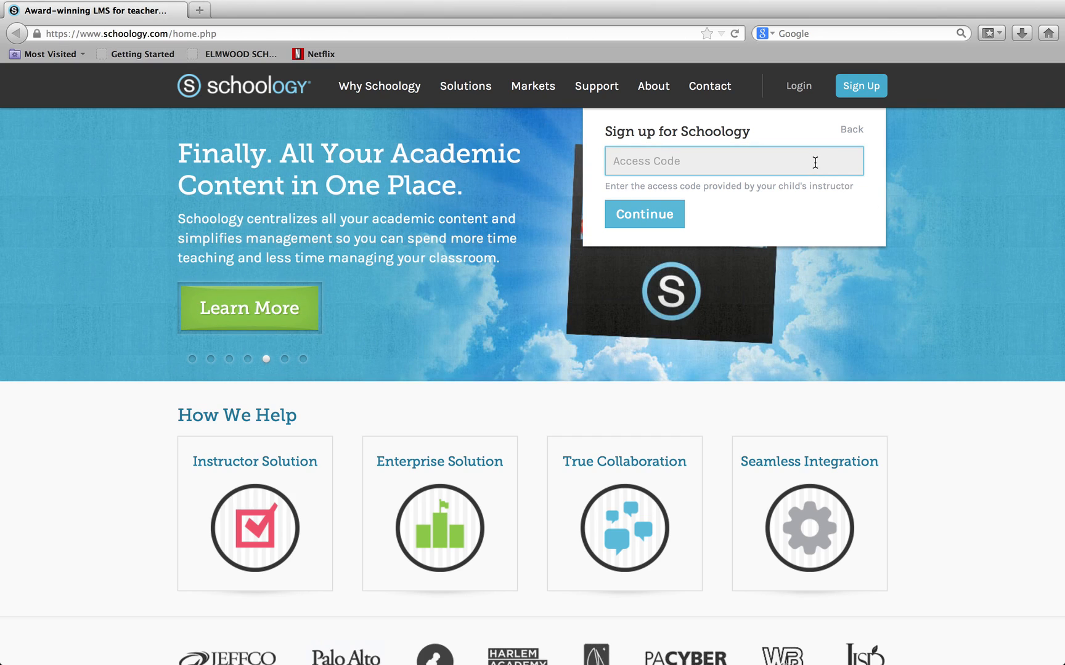
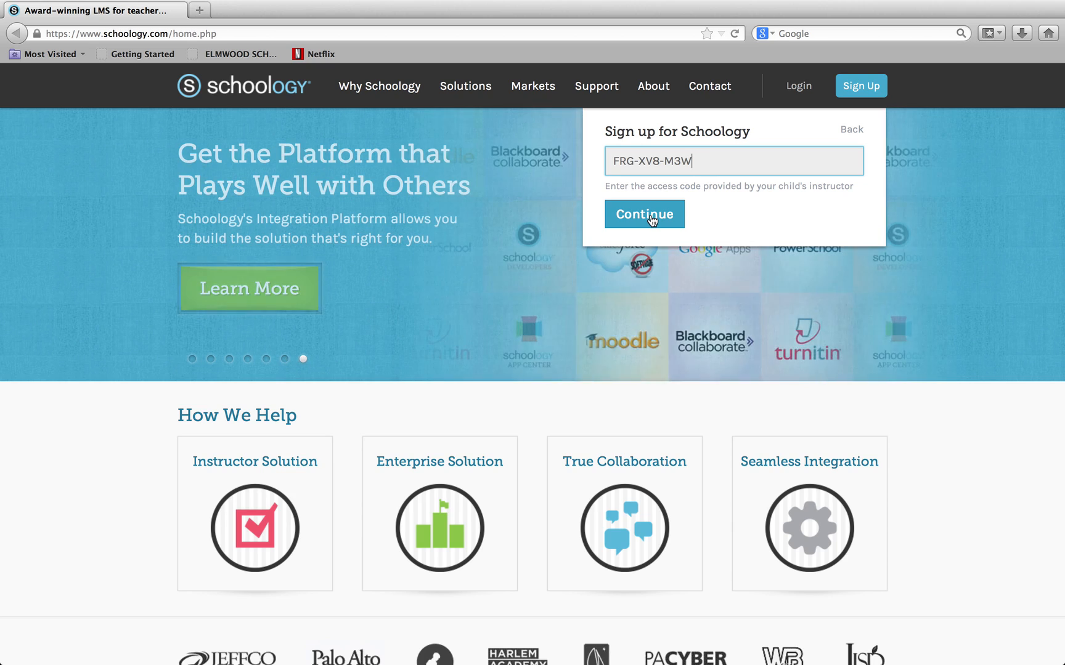
pyautogui.click(643, 215)
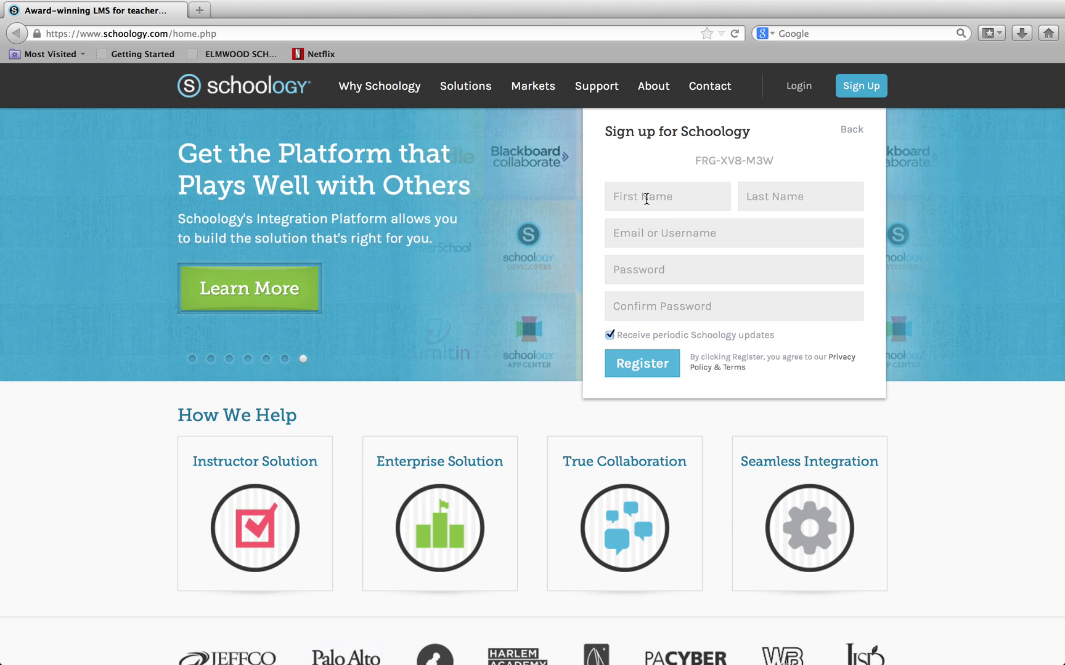
pyautogui.write('matt')
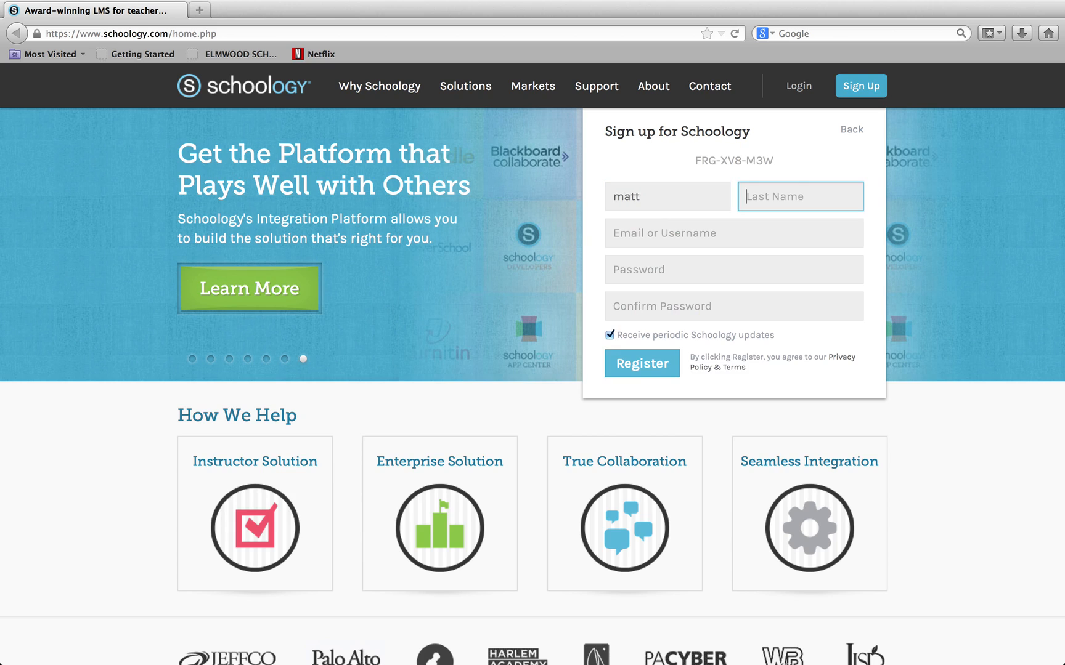
pyautogui.write('schoo')
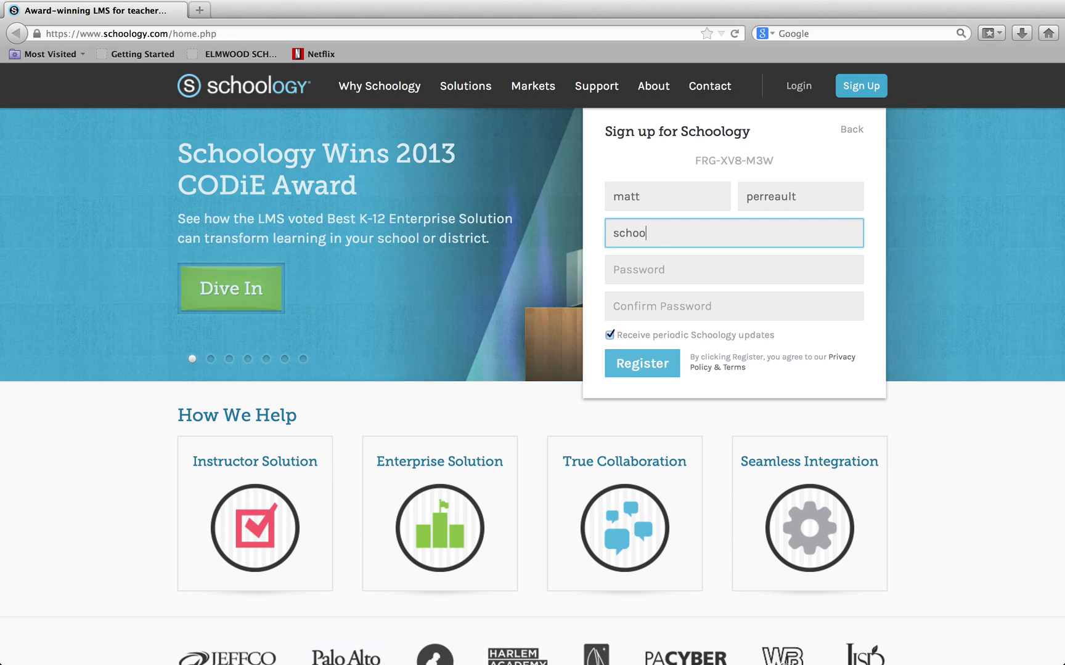
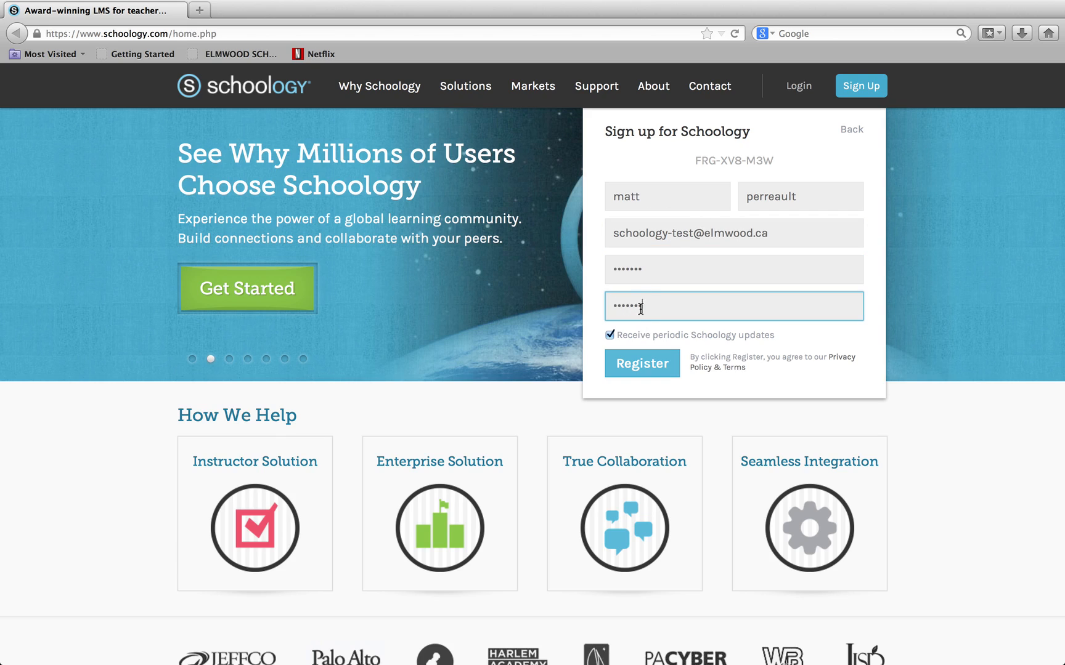
pyautogui.click(611, 335)
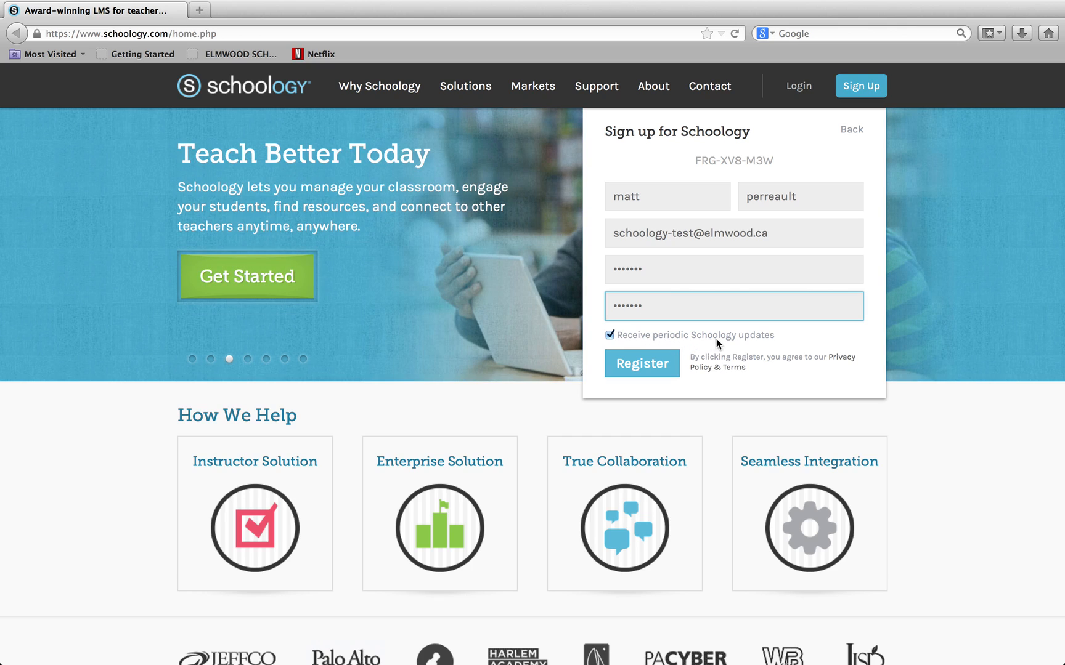
pyautogui.click(609, 335)
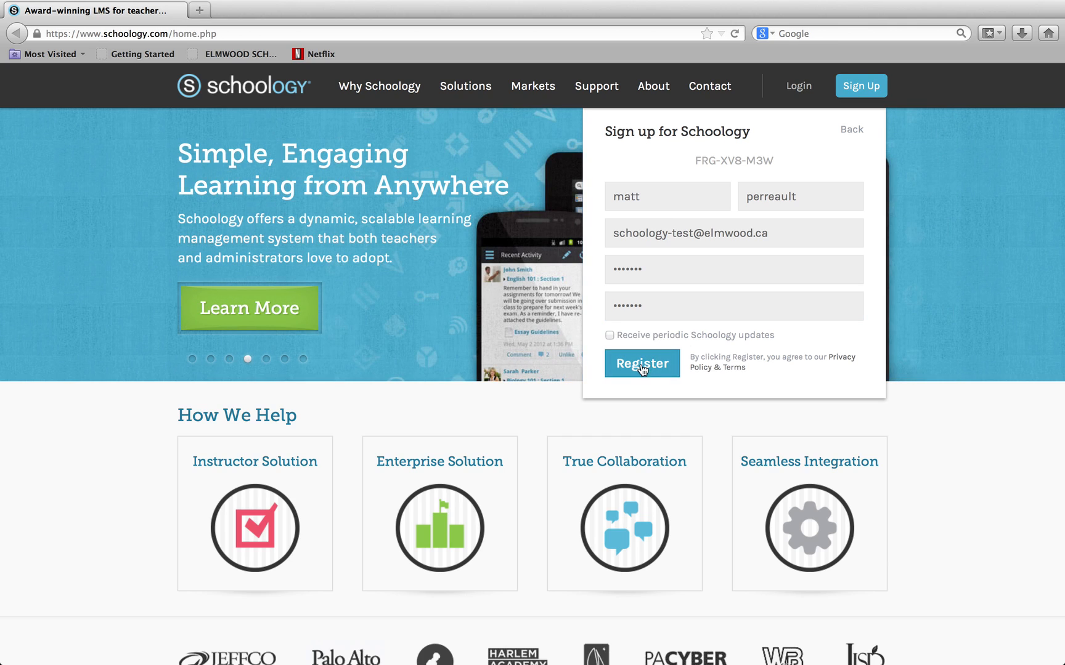
pyautogui.moveTo(613, 340)
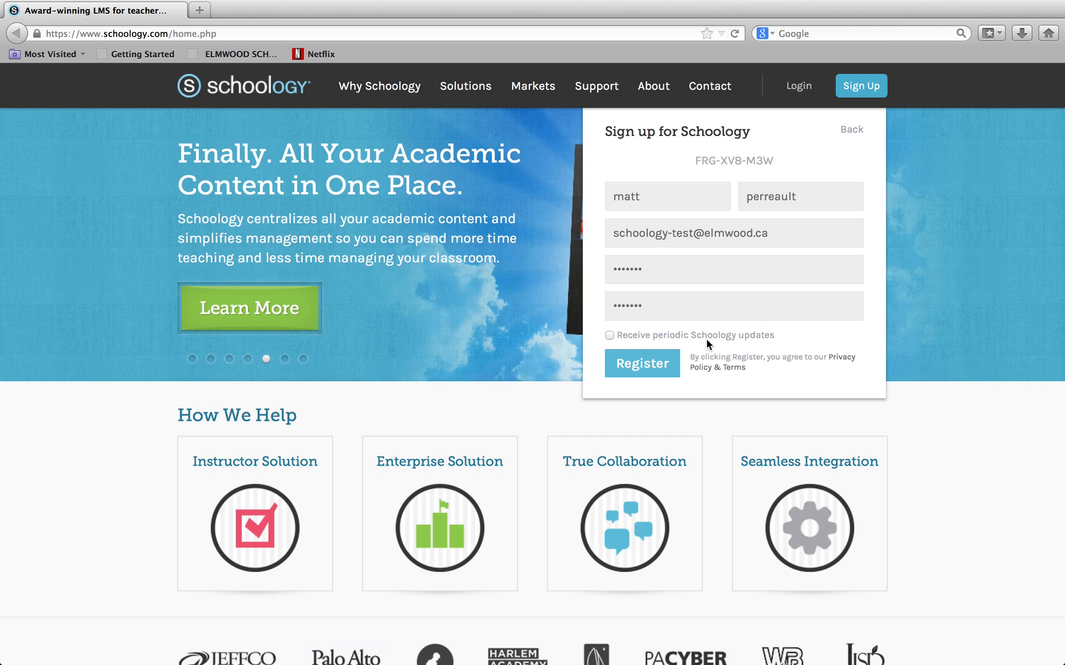
pyautogui.moveTo(700, 340)
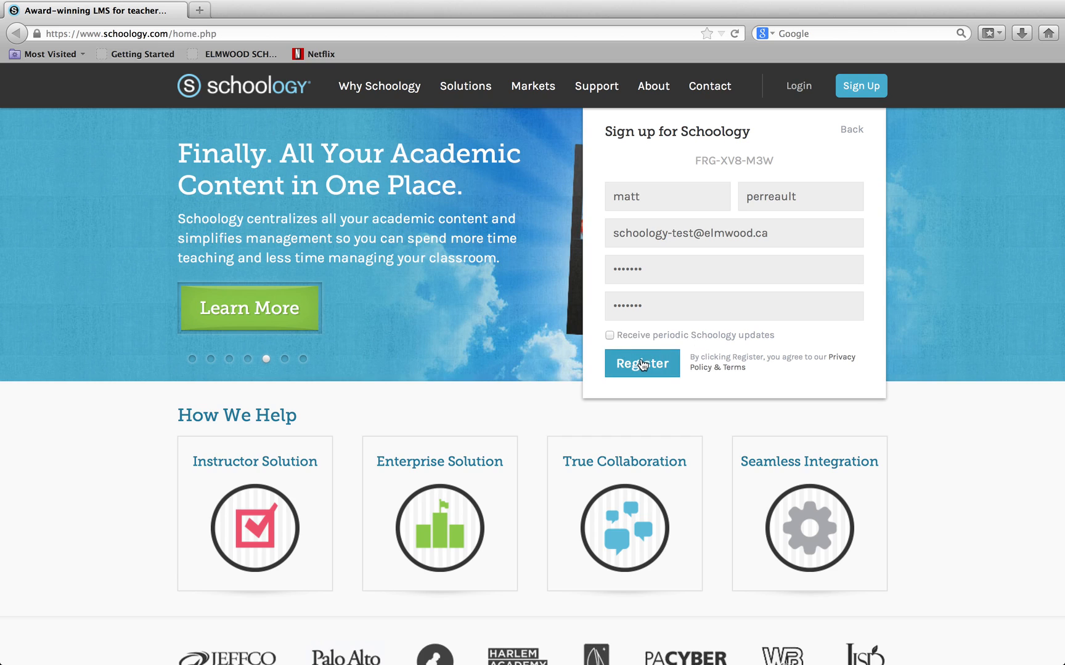
pyautogui.click(641, 362)
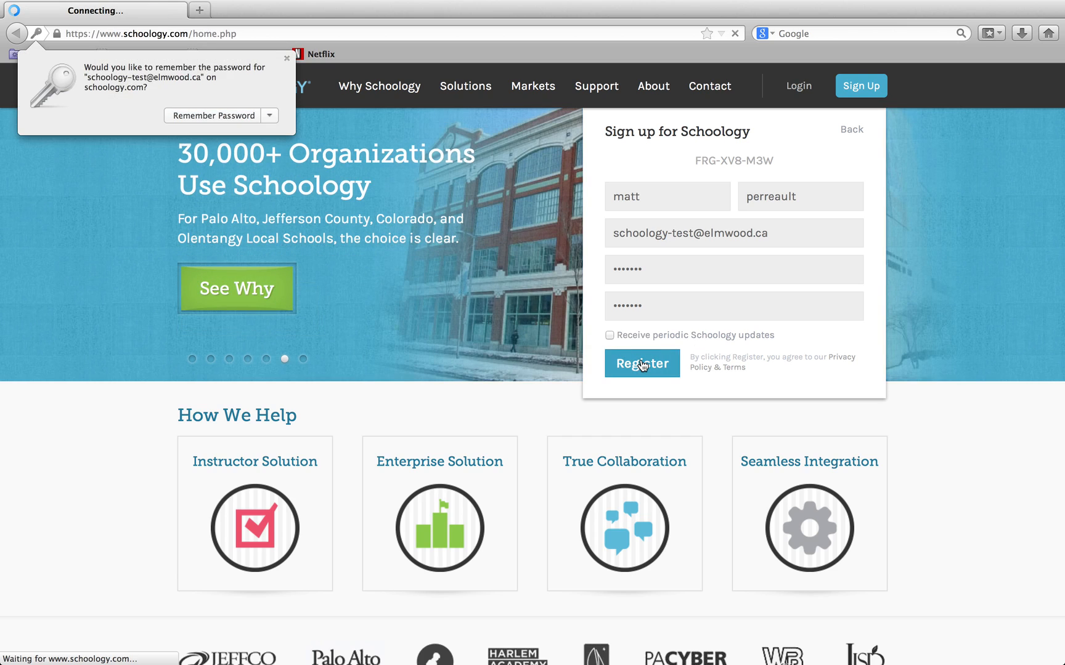
# Step: Close the Resource Apps and Your Parent Account tips on the new home page
pyautogui.click(640, 363)
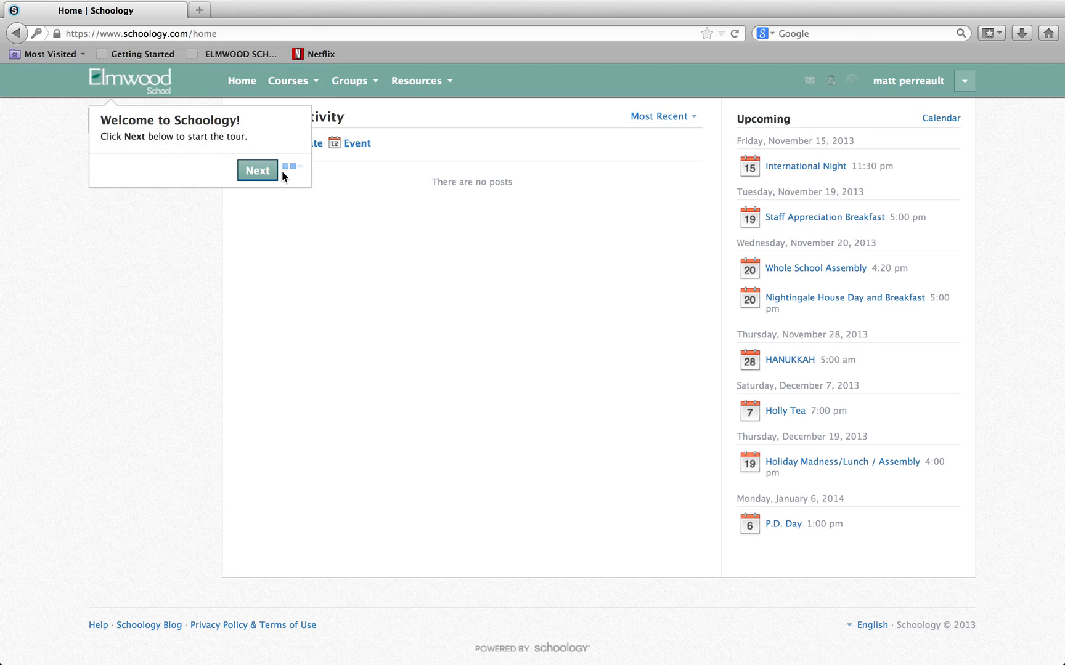
pyautogui.click(256, 170)
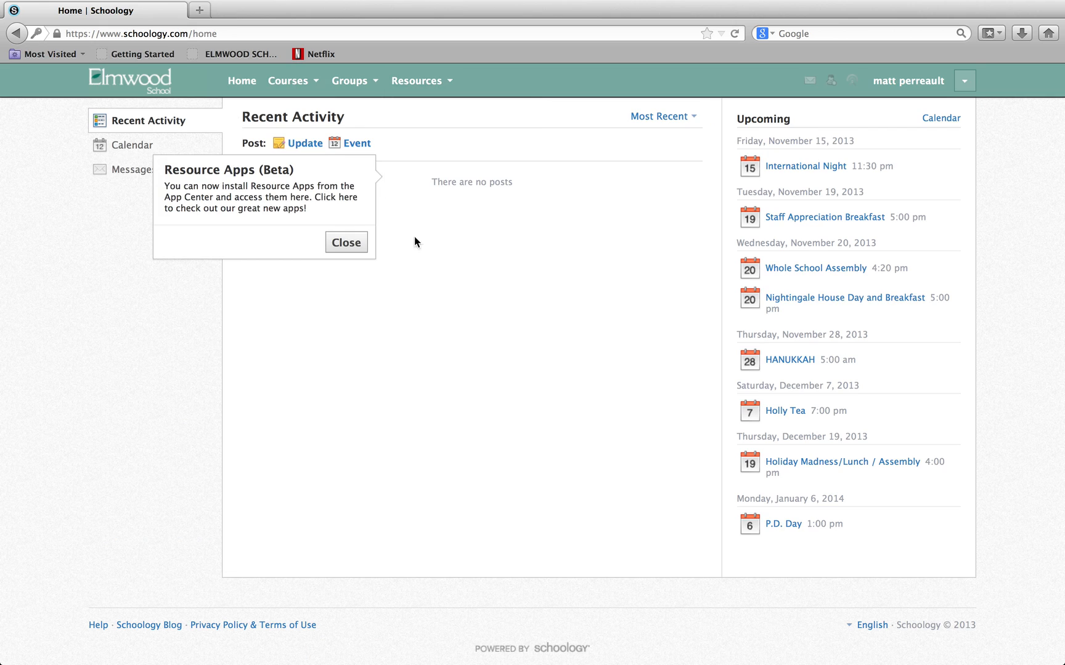
pyautogui.click(963, 80)
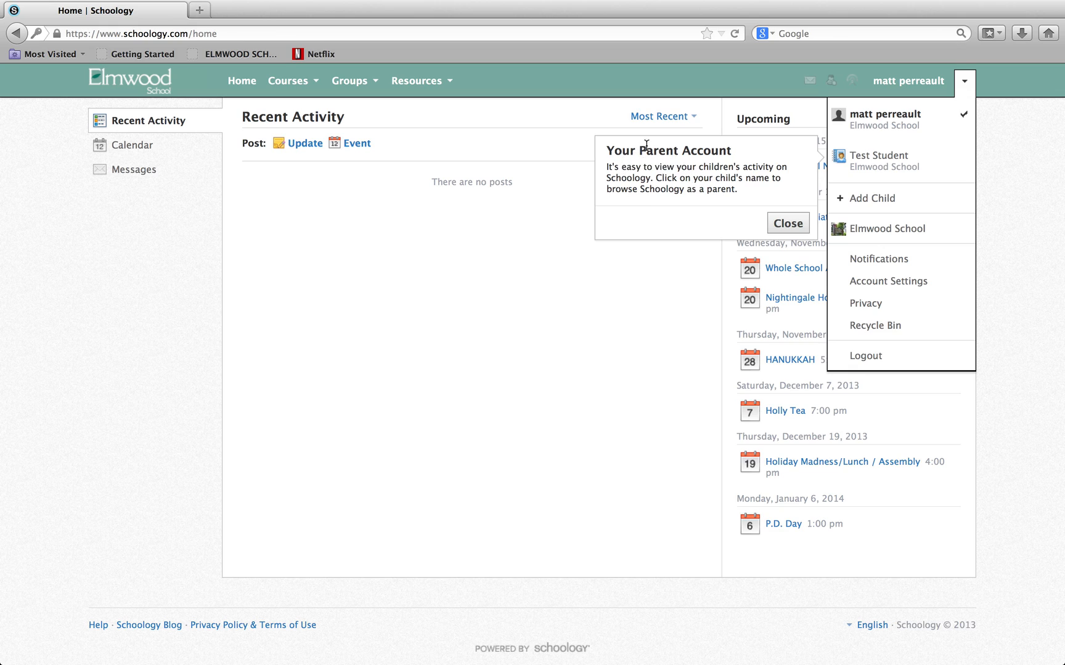
pyautogui.moveTo(786, 206)
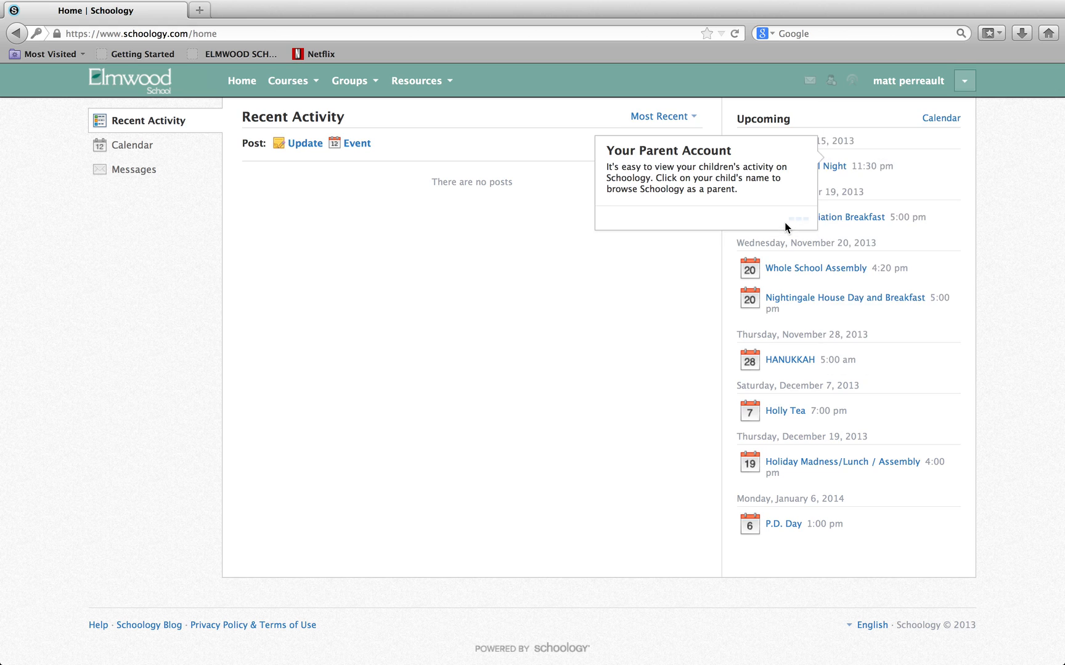
pyautogui.click(908, 80)
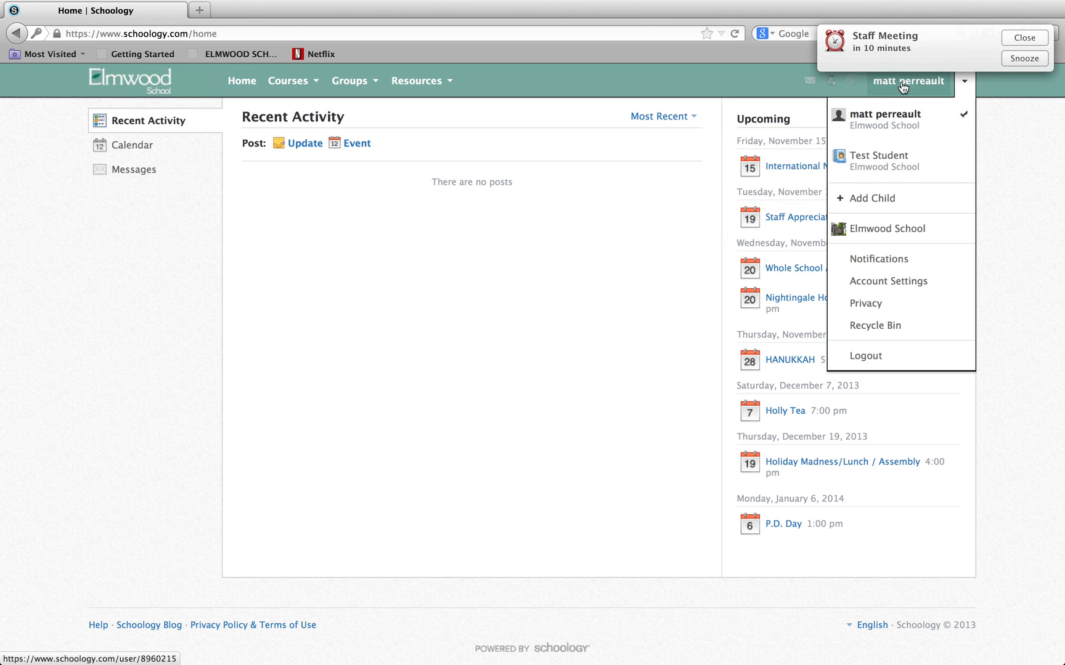
pyautogui.click(650, 199)
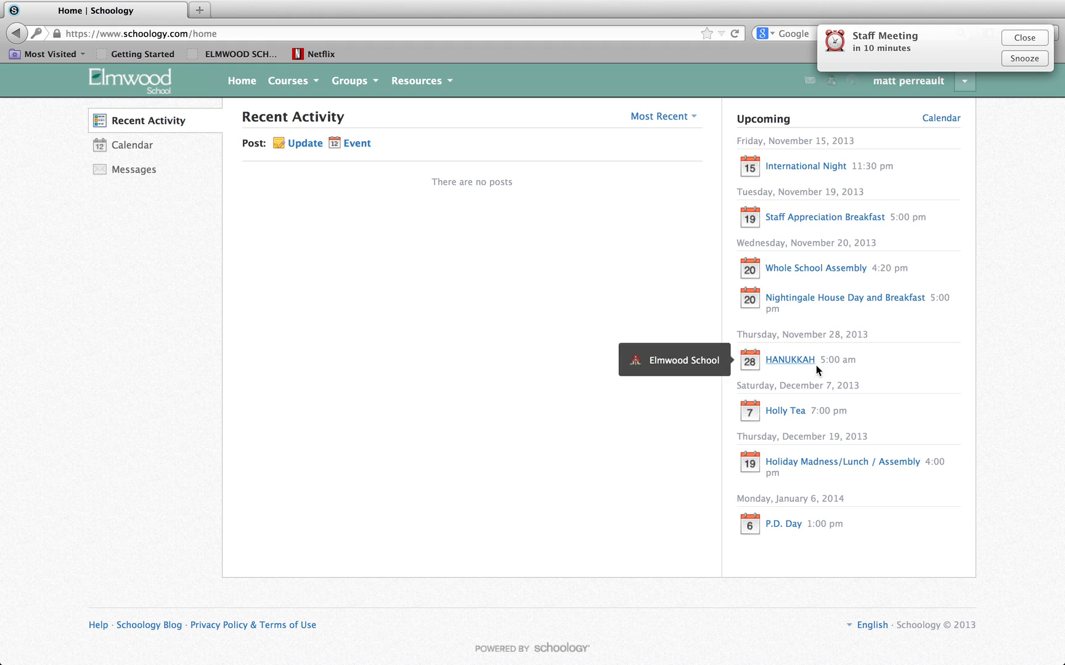
pyautogui.moveTo(658, 363)
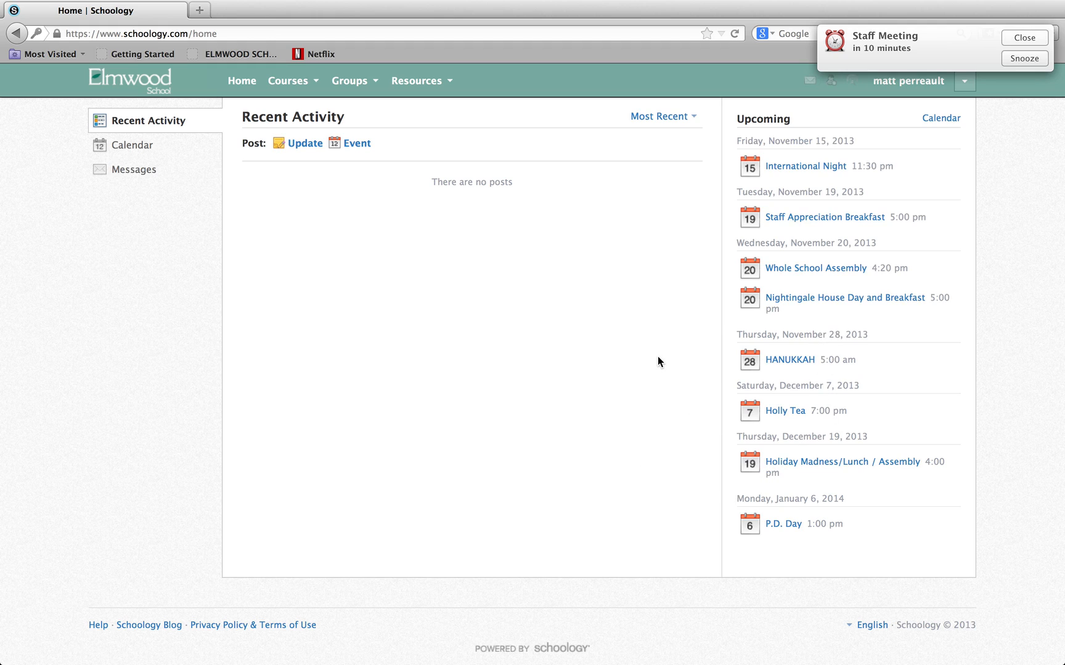
pyautogui.moveTo(810, 134)
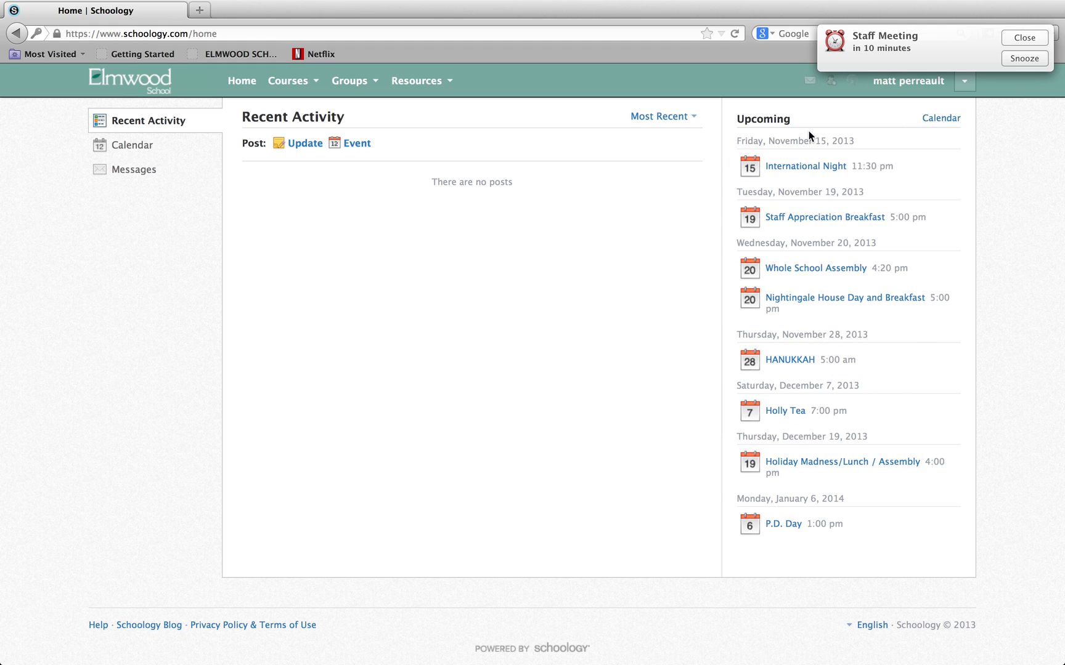
pyautogui.click(908, 82)
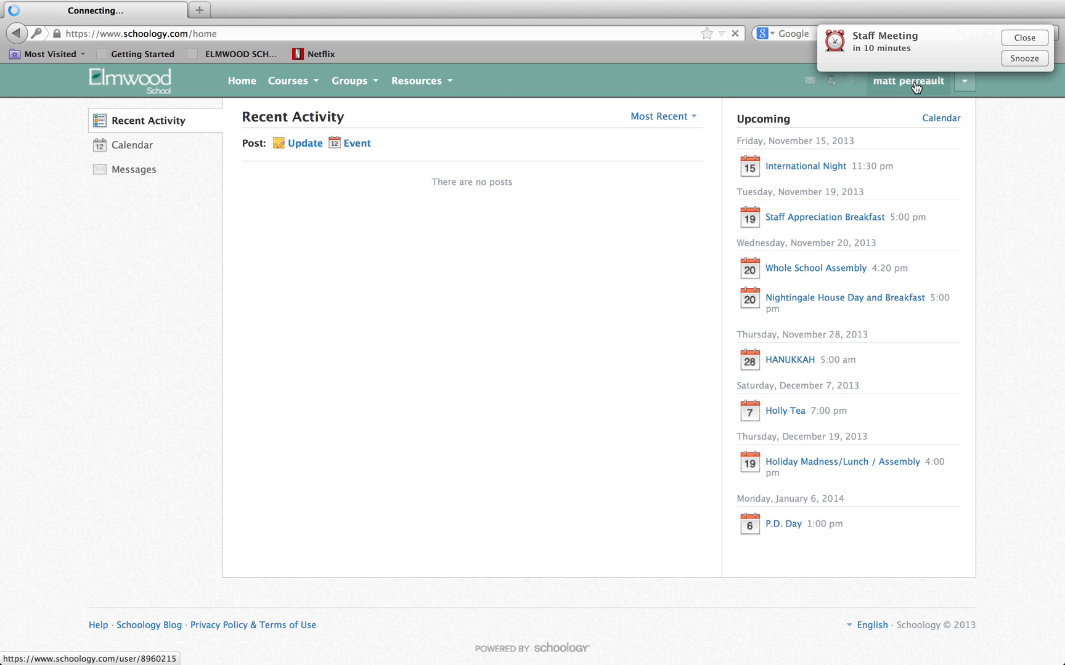
# Step: Switch to viewing linked child Test Student from the account dropdown
pyautogui.click(964, 81)
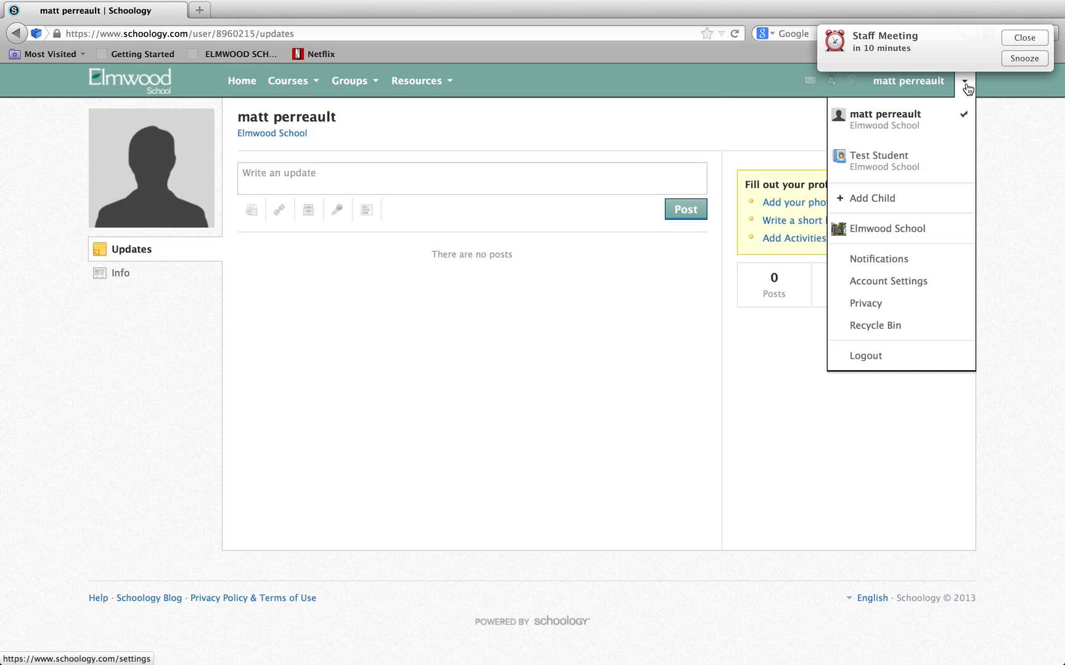
pyautogui.moveTo(897, 161)
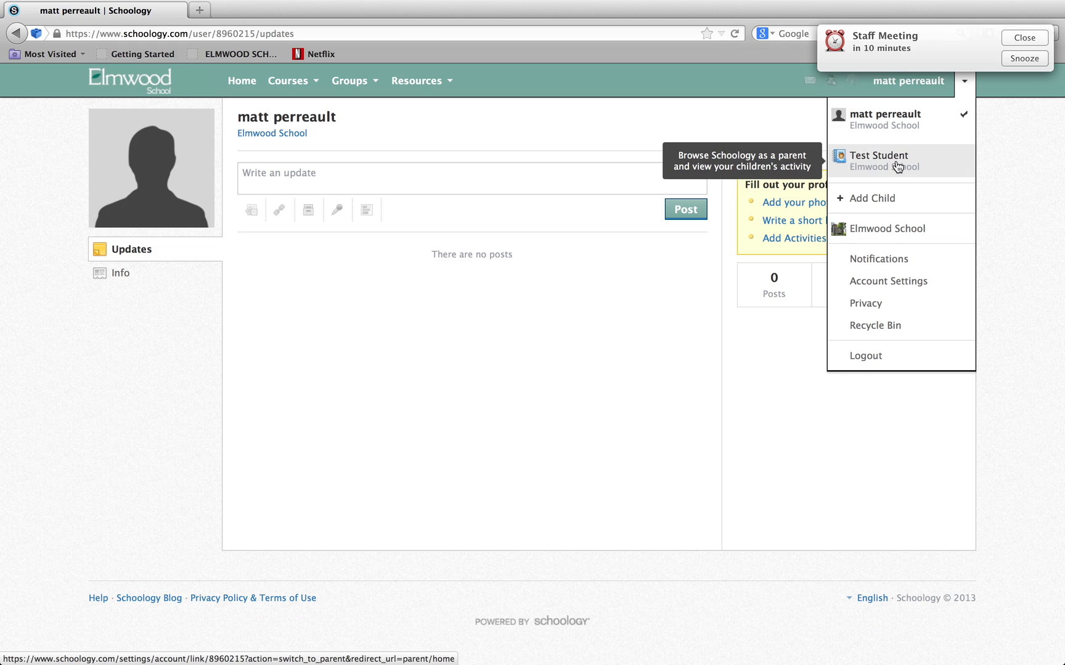
pyautogui.click(880, 161)
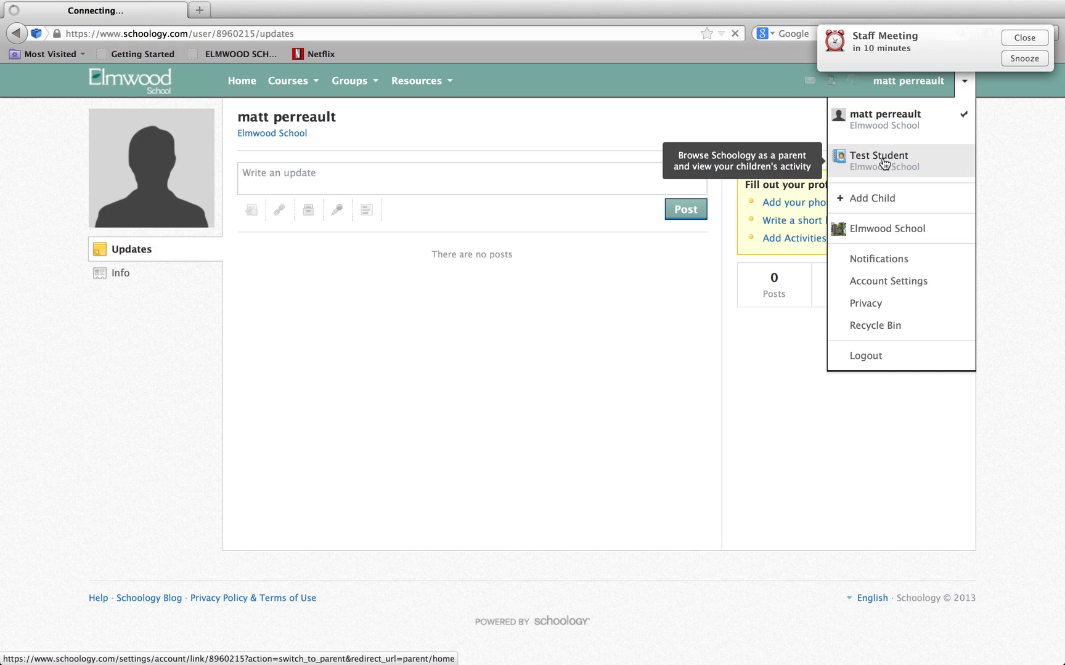
pyautogui.click(879, 161)
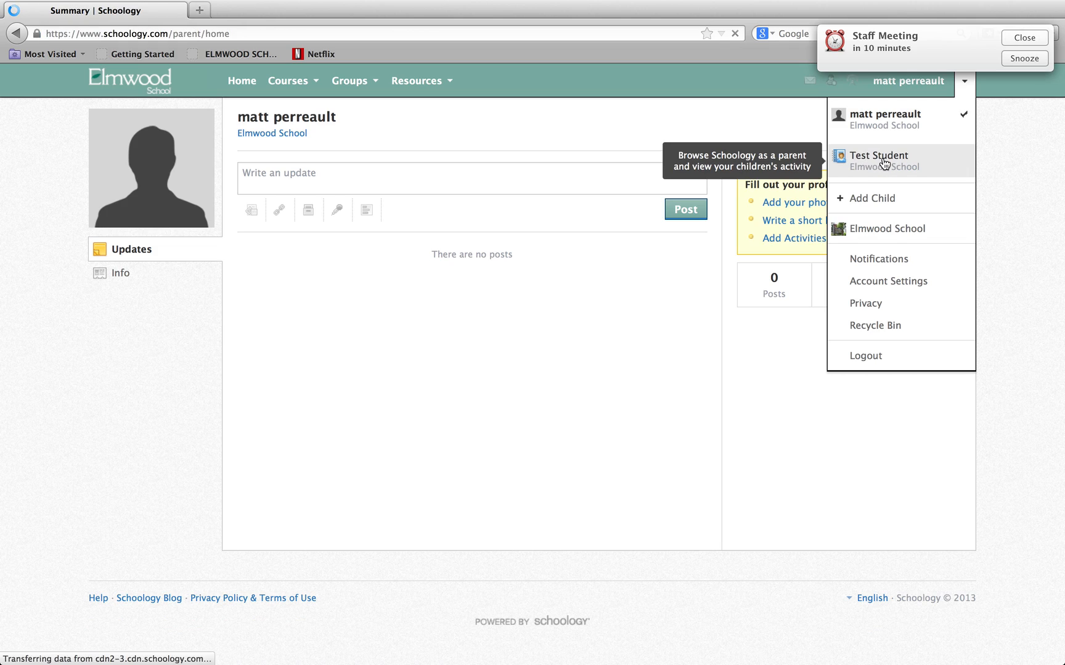
pyautogui.click(877, 161)
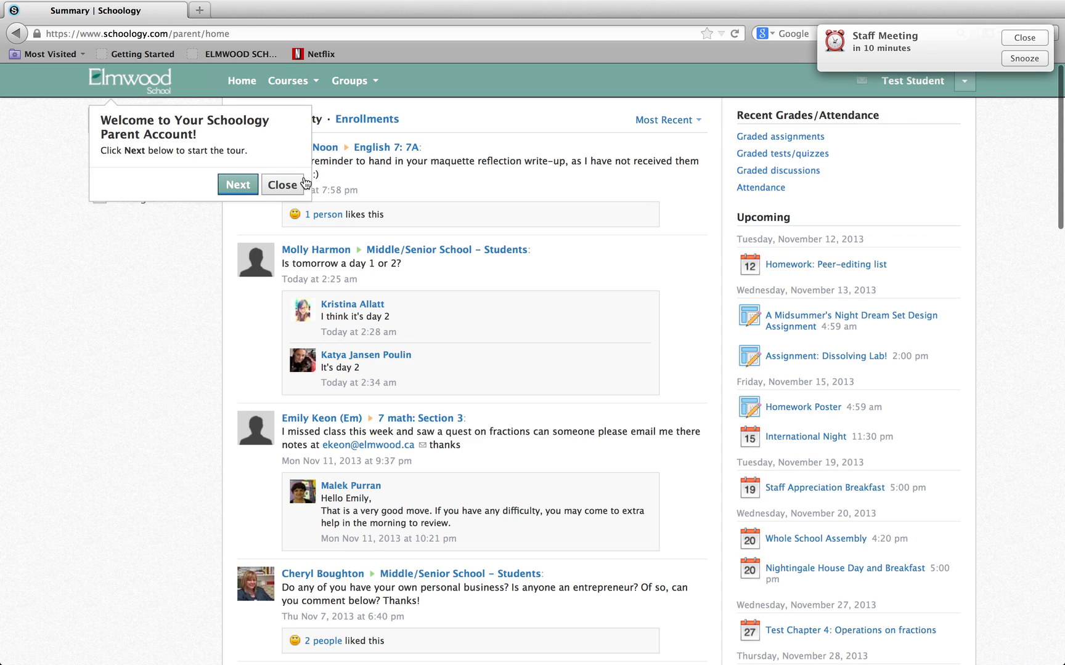
# Step: Close the welcome tour and scroll through Test Student's activity feed
pyautogui.click(282, 184)
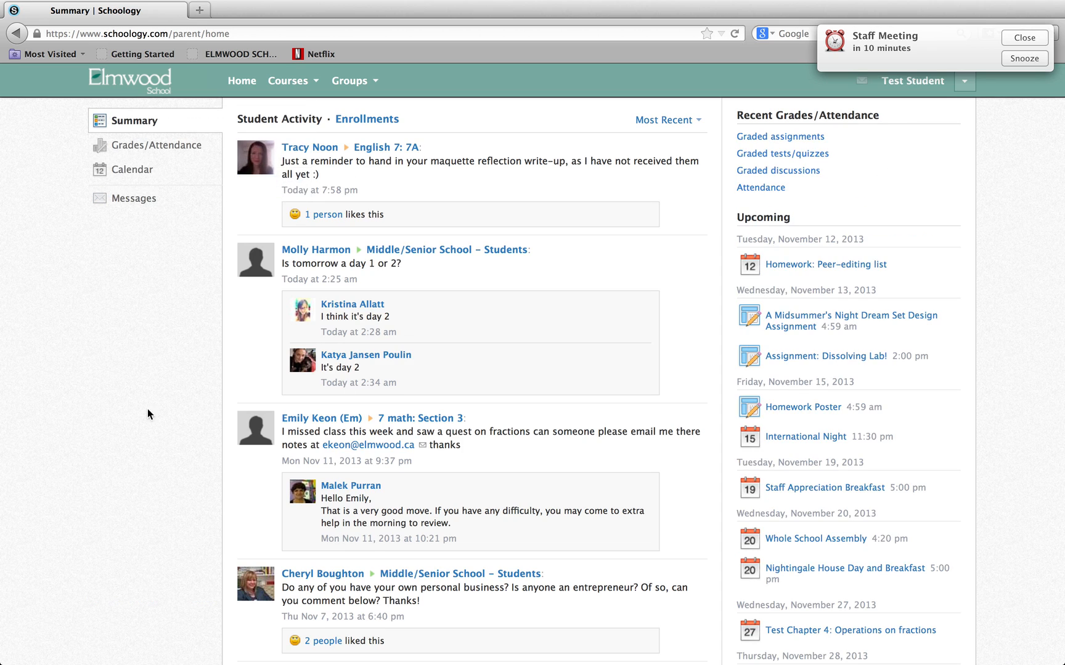
pyautogui.scroll(-3)
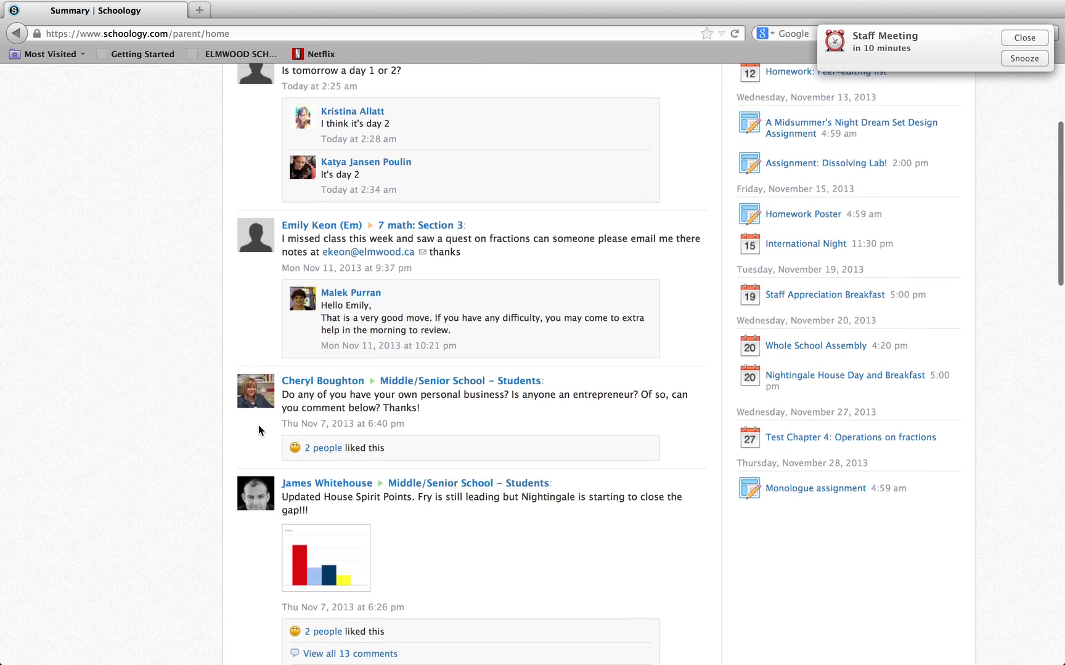
pyautogui.scroll(3)
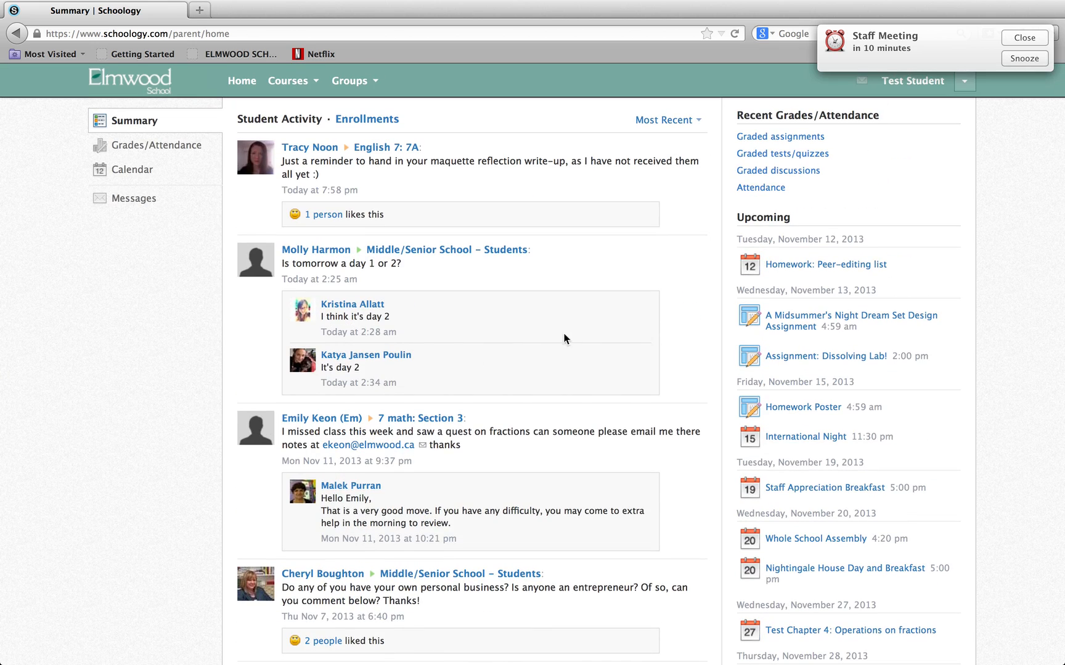
pyautogui.moveTo(637, 334)
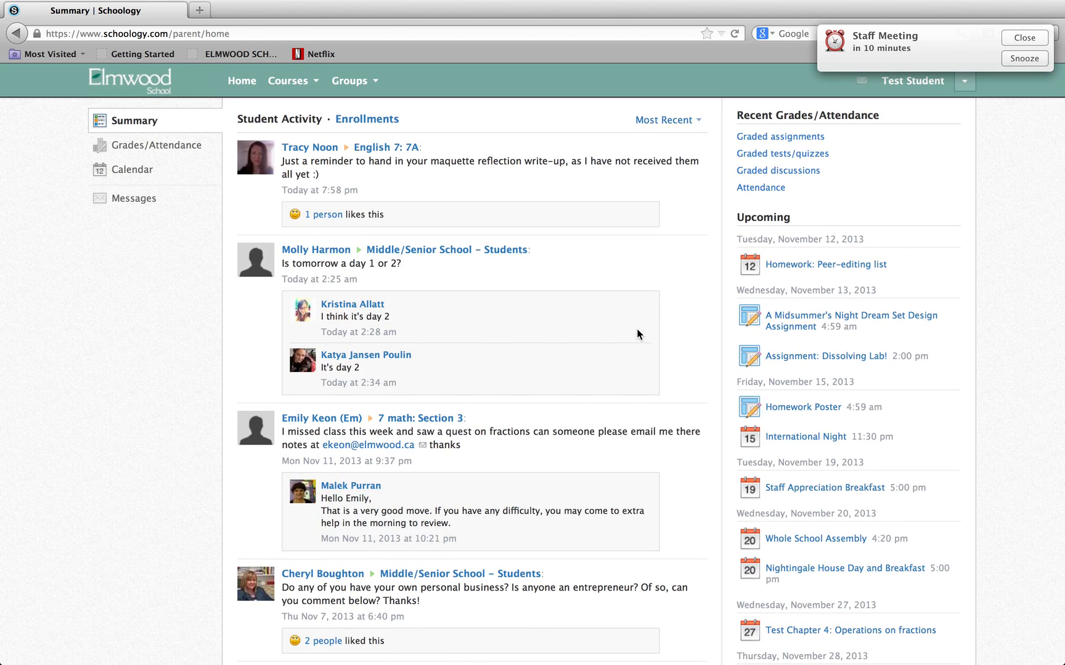
pyautogui.moveTo(667, 252)
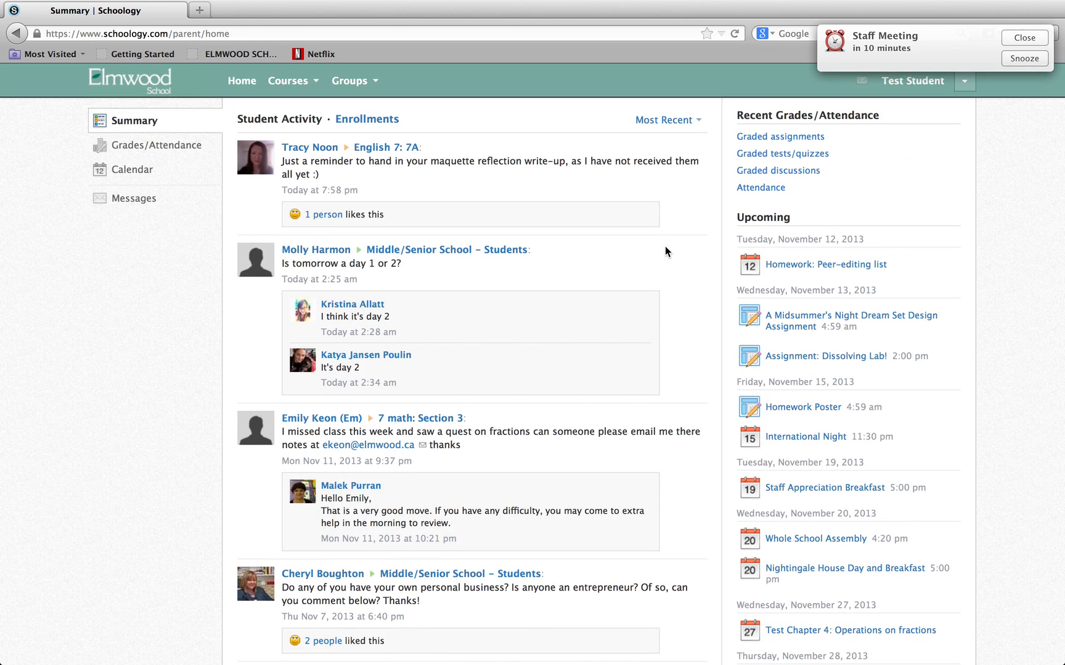